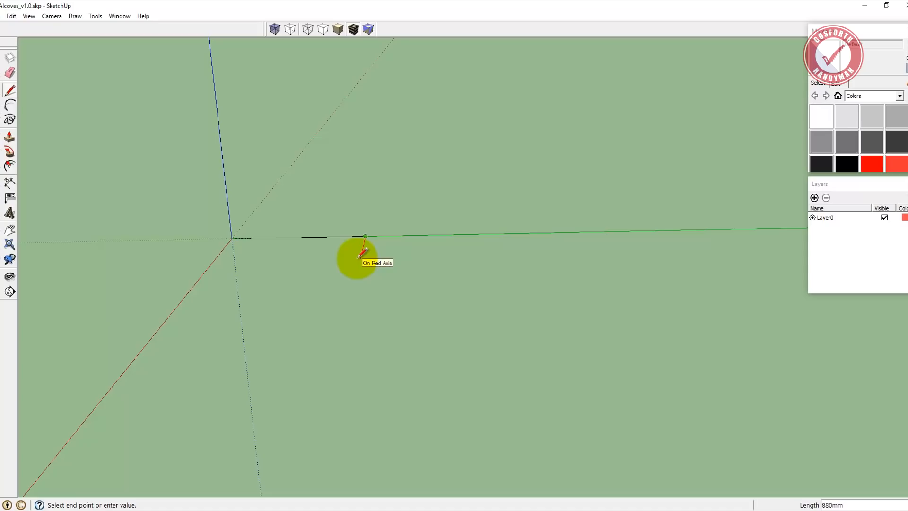
pyautogui.moveTo(377, 243)
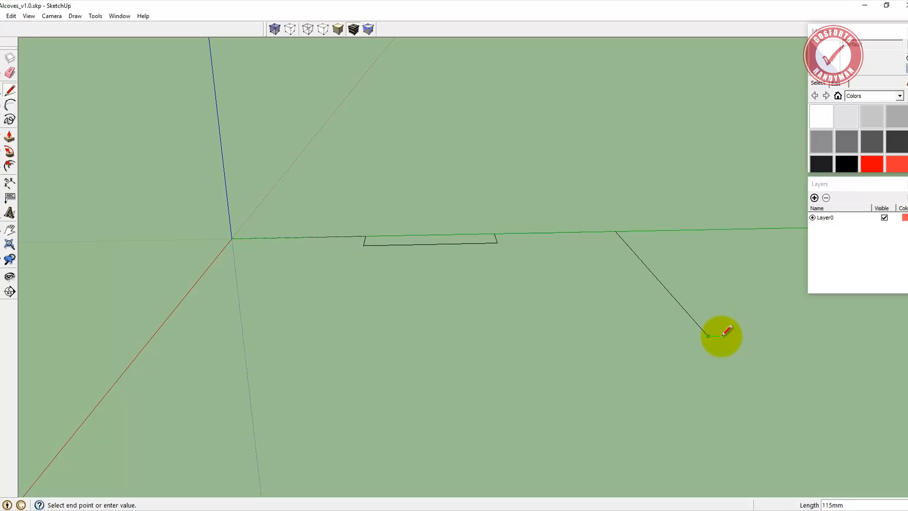
pyautogui.moveTo(721, 335)
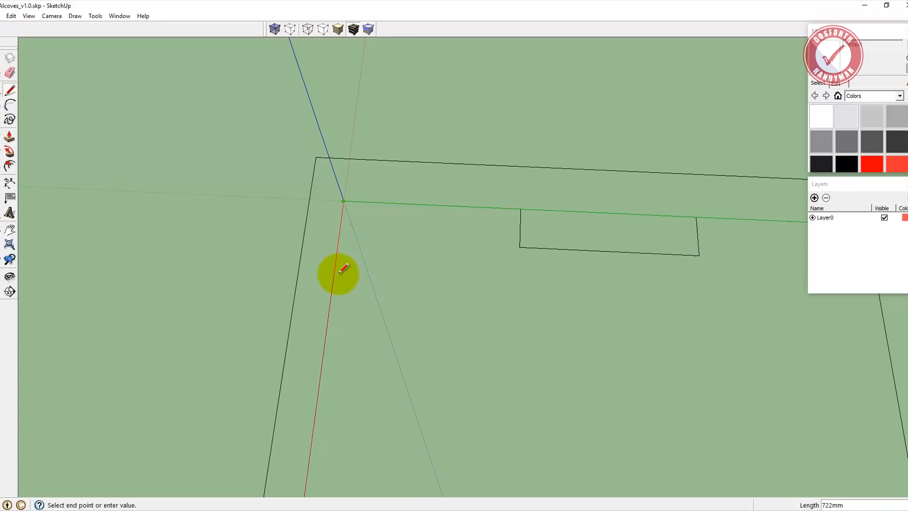
pyautogui.moveTo(345, 249)
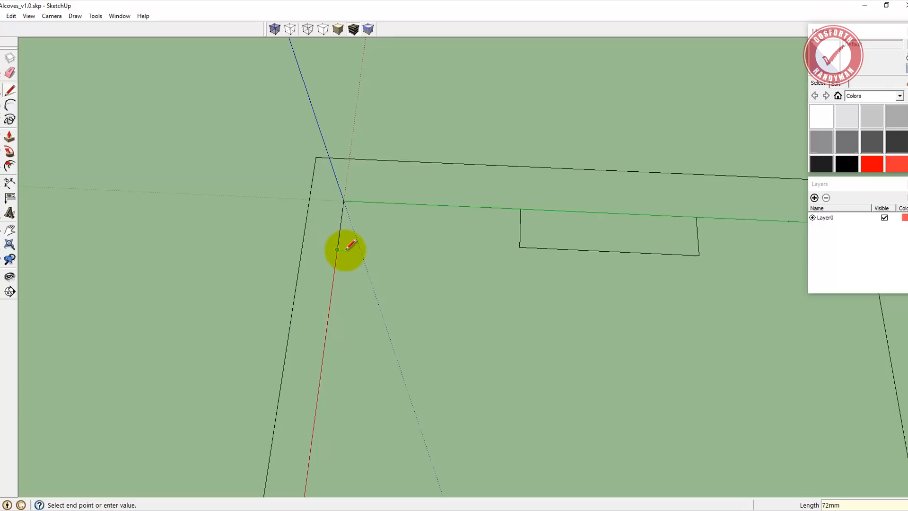
pyautogui.moveTo(351, 261)
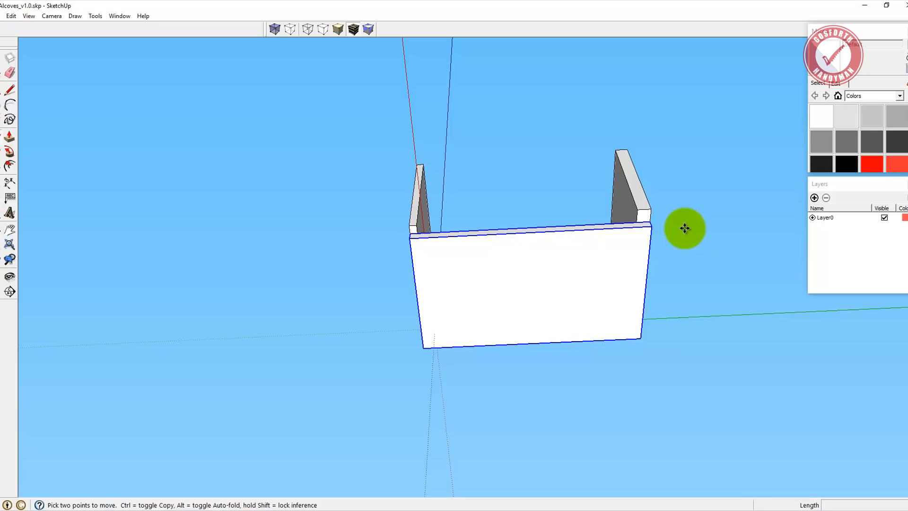
# Orbit inside the room and recess a rectangular fireplace opening into the chimney breast base.
pyautogui.moveTo(686, 228); pyautogui.dragTo(592, 258)
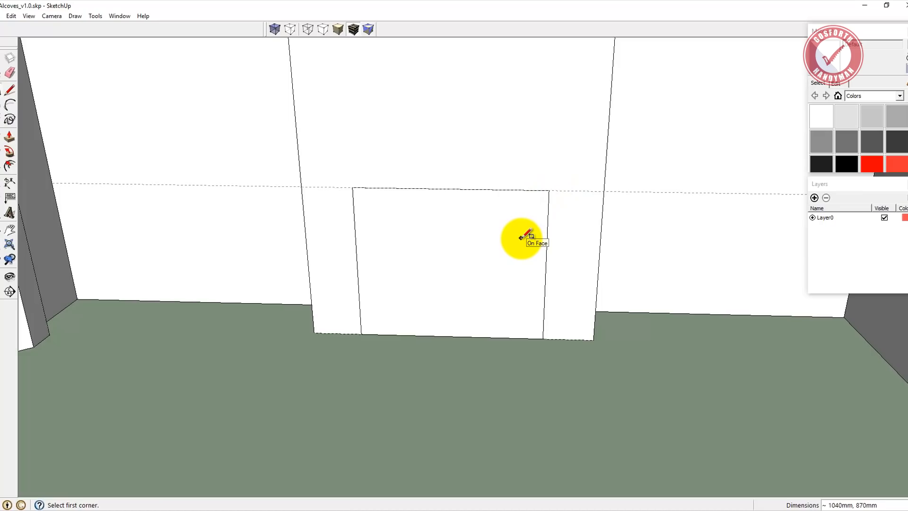
pyautogui.moveTo(521, 236); pyautogui.dragTo(432, 284)
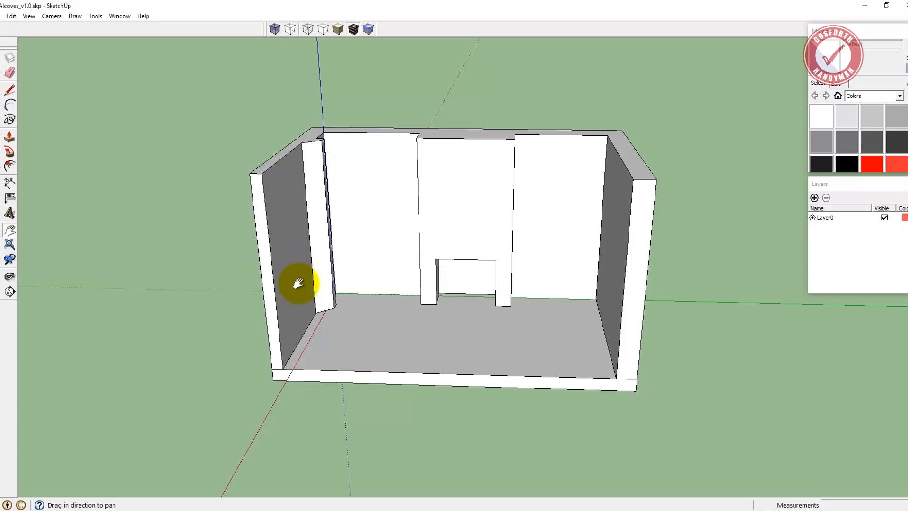
pyautogui.moveTo(423, 229)
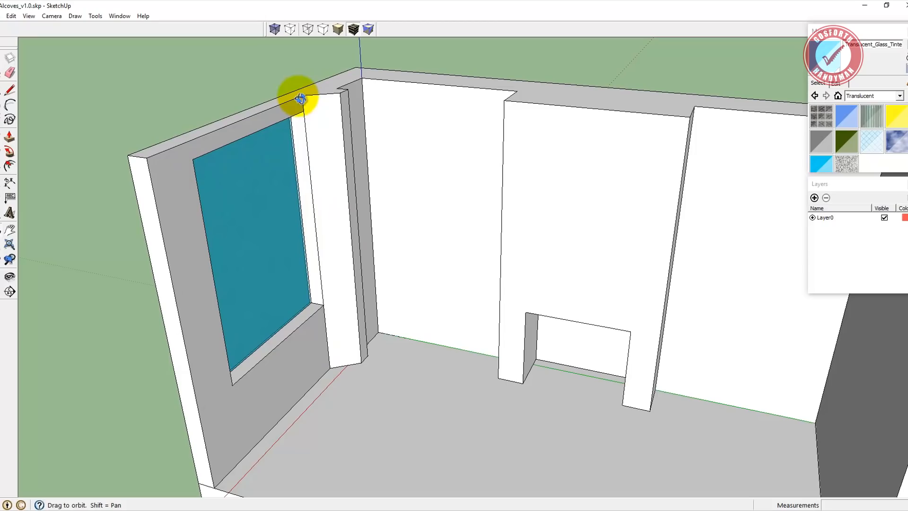
# Orbit around the room to bring the side window wall into view.
pyautogui.moveTo(299, 98); pyautogui.dragTo(363, 271)
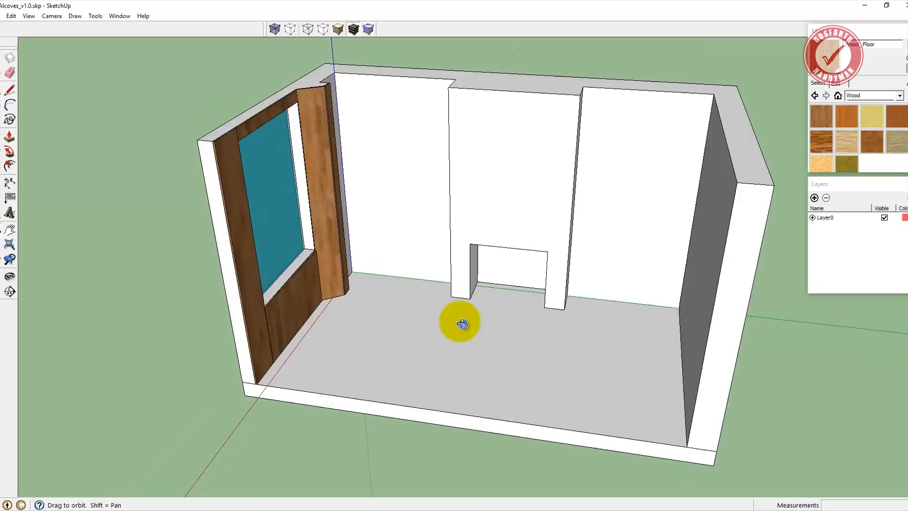
# Create a low base unit in the right alcove and view both alcove units.
pyautogui.moveTo(460, 321); pyautogui.dragTo(391, 229)
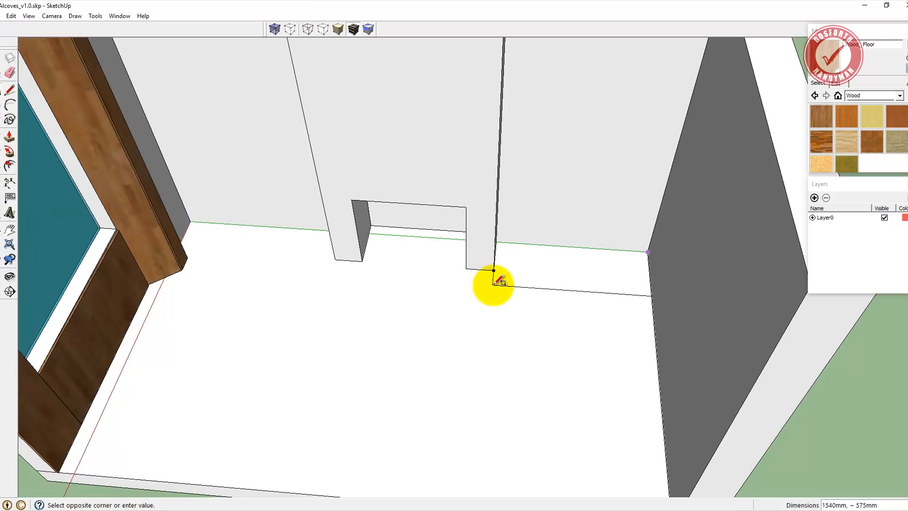
pyautogui.moveTo(493, 272)
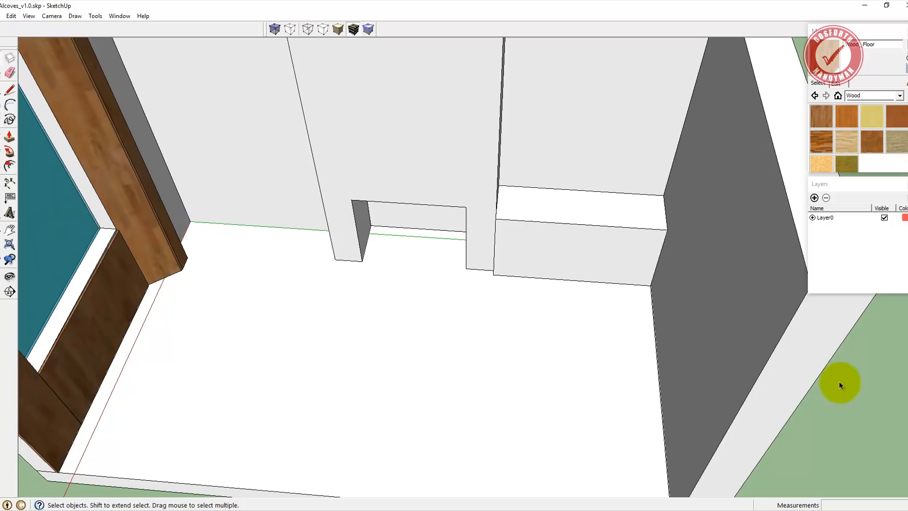
pyautogui.moveTo(560, 211)
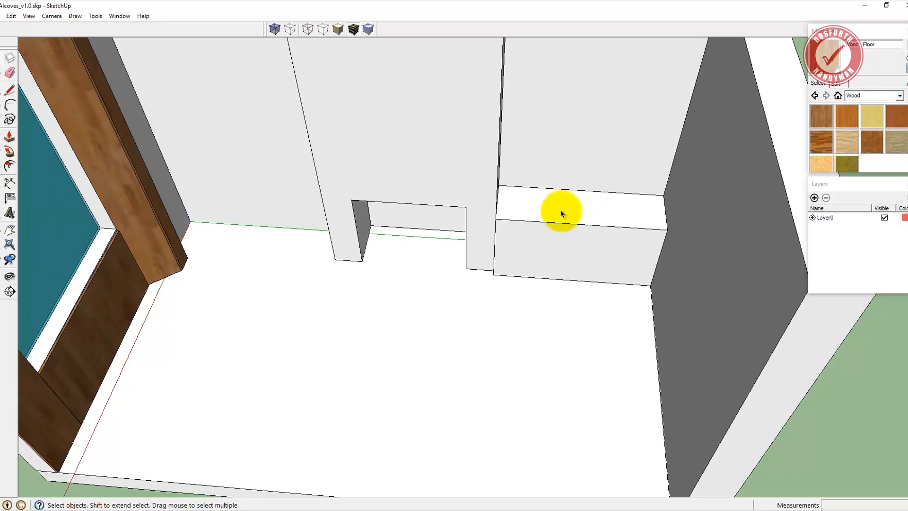
pyautogui.moveTo(560, 212); pyautogui.dragTo(452, 294)
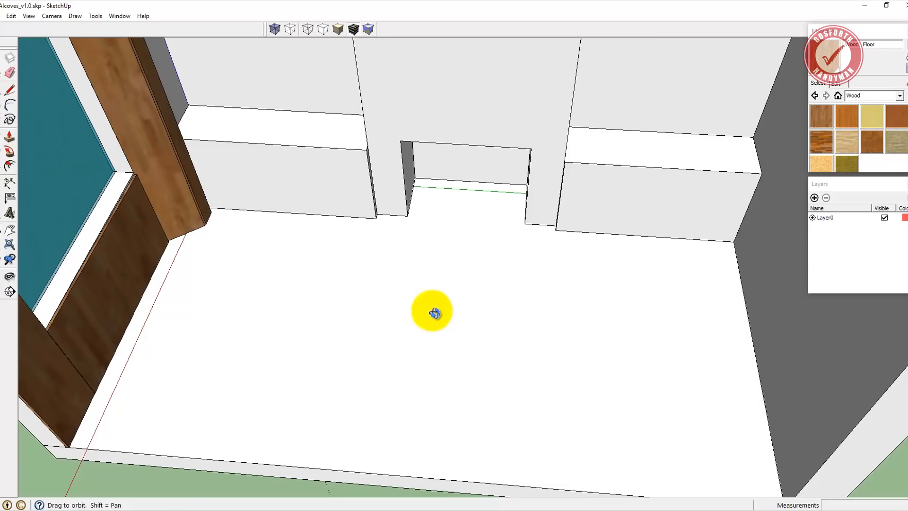
pyautogui.moveTo(432, 312); pyautogui.dragTo(567, 241)
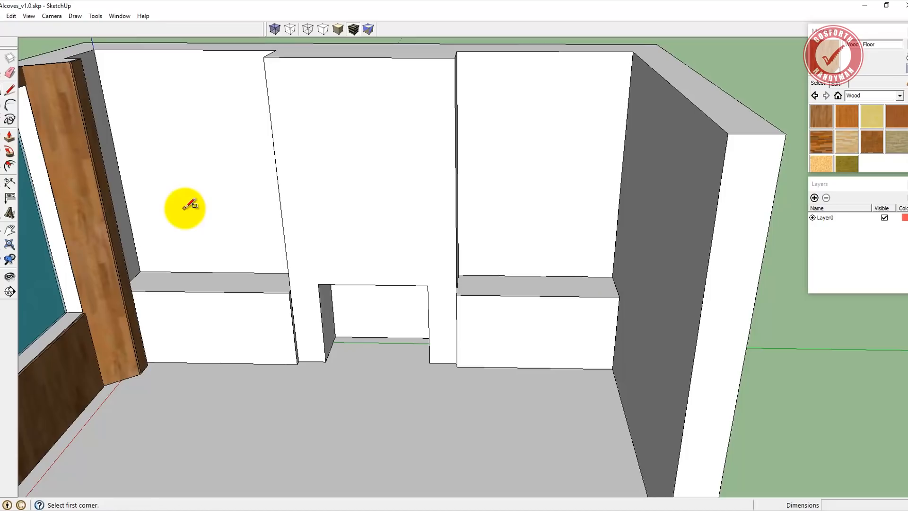
pyautogui.moveTo(144, 200)
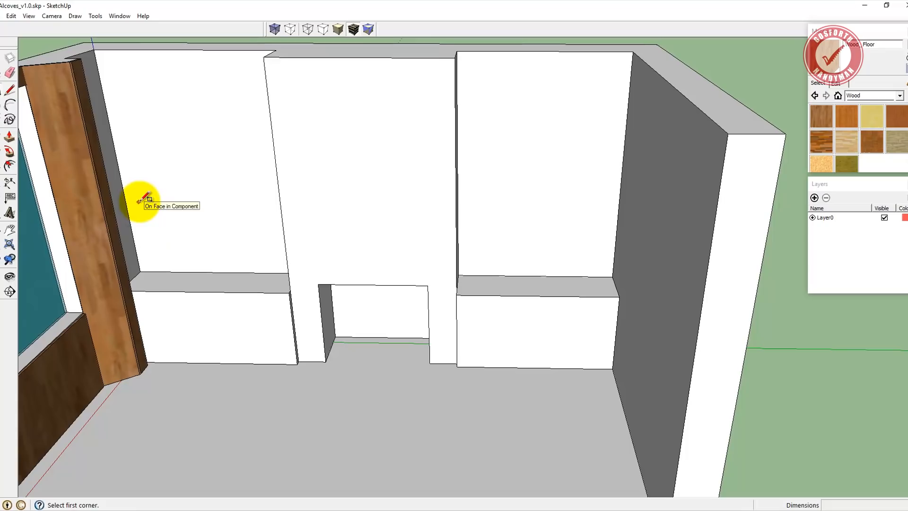
# Place the first rectangle corner on the left alcove's back wall.
pyautogui.click(142, 199)
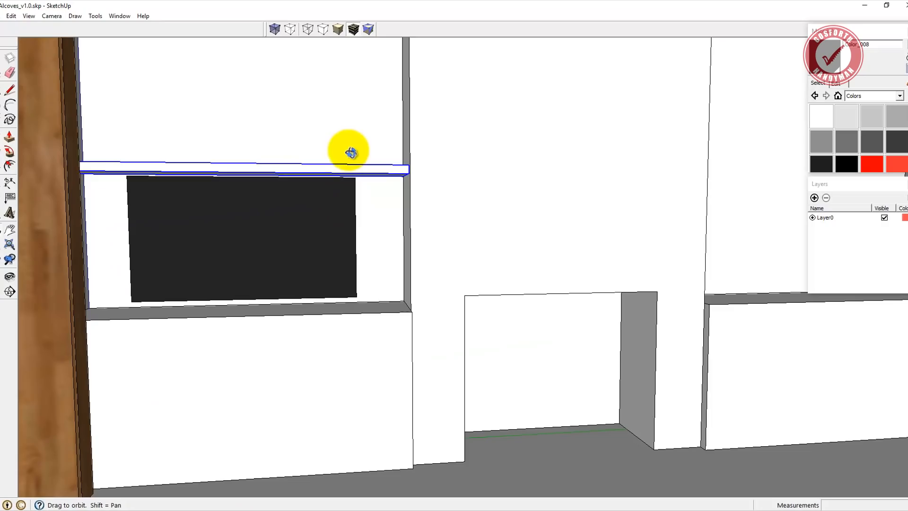
# Orbit around the new thin shelf spanning the left alcove above the TV panel.
pyautogui.moveTo(348, 151); pyautogui.dragTo(374, 226)
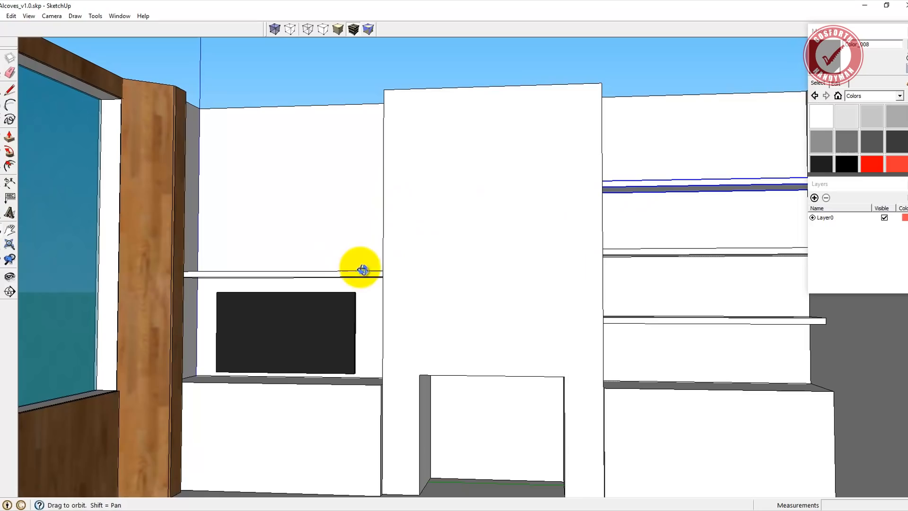
# Orbit to inspect the copied shelves in the right alcove alongside the left alcove's shelving.
pyautogui.moveTo(362, 270); pyautogui.dragTo(611, 329)
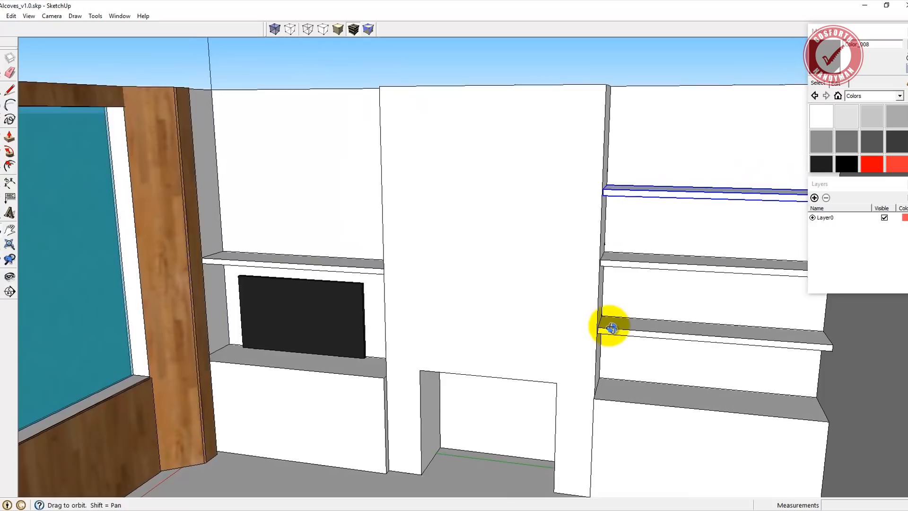
pyautogui.moveTo(609, 328); pyautogui.dragTo(683, 299)
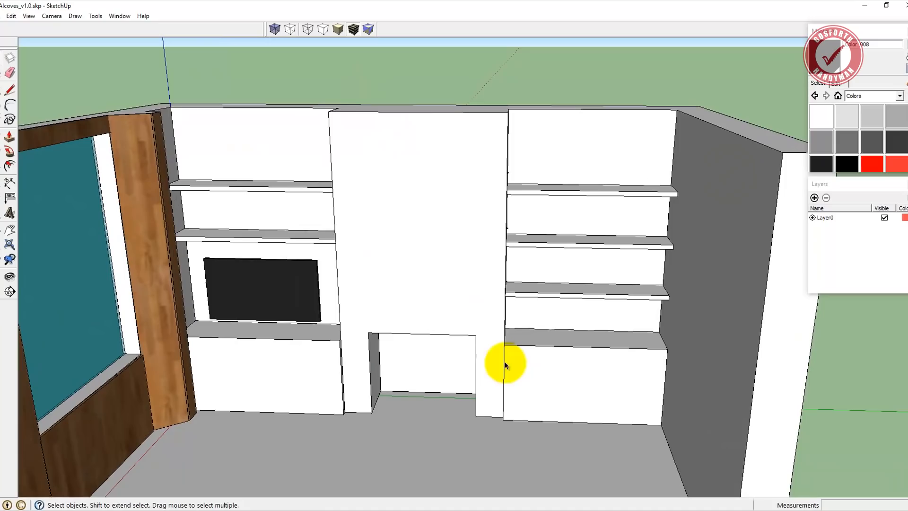
pyautogui.moveTo(340, 356)
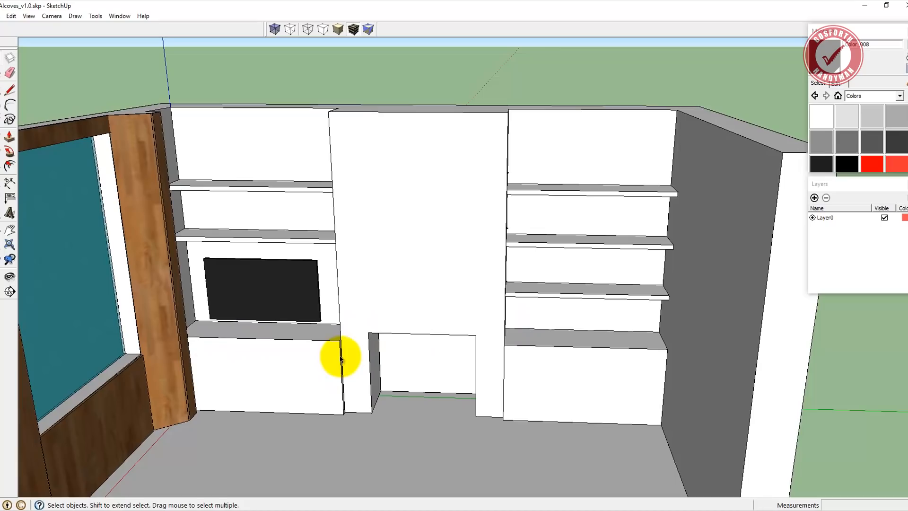
pyautogui.moveTo(577, 386)
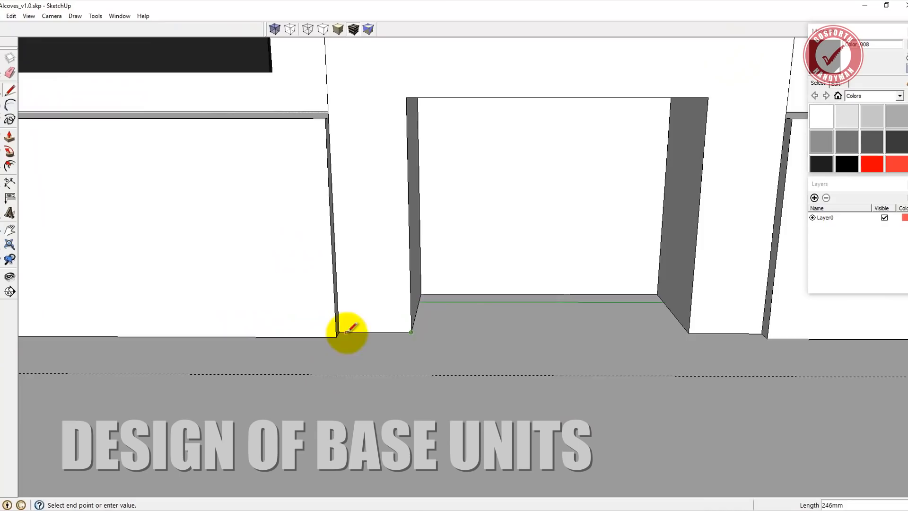
# Draw the carcass edge along the alcove floor and orbit around the unit carcasses.
pyautogui.moveTo(347, 335); pyautogui.dragTo(550, 359)
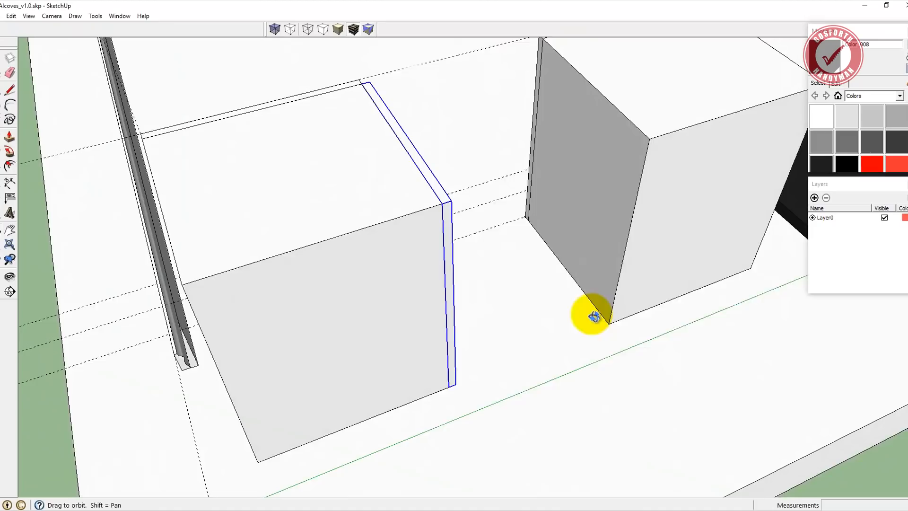
pyautogui.moveTo(590, 316); pyautogui.dragTo(599, 304)
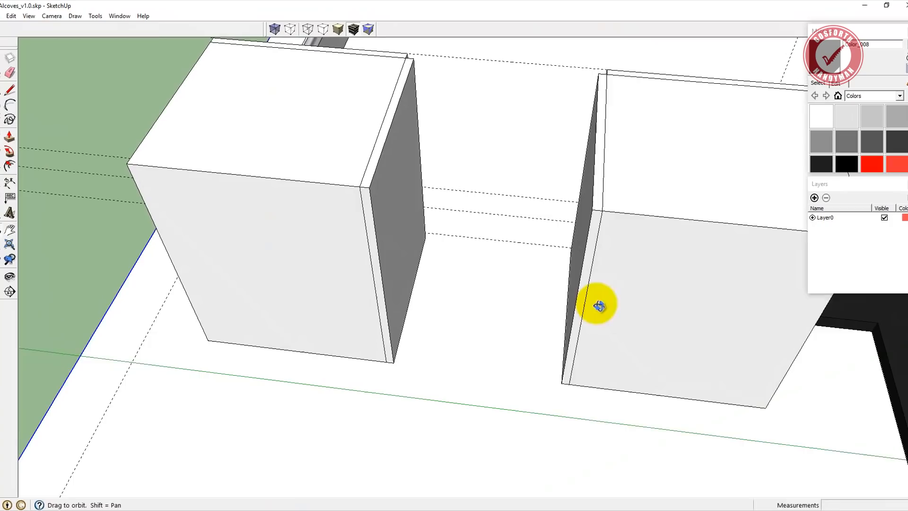
pyautogui.click(28, 16)
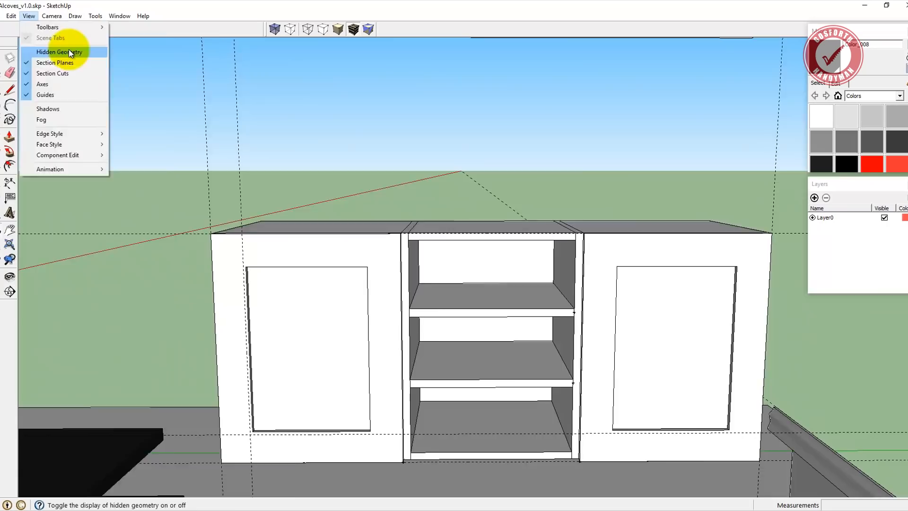
# Toggle hidden geometry and orbit to view the base unit from the side.
pyautogui.click(60, 51)
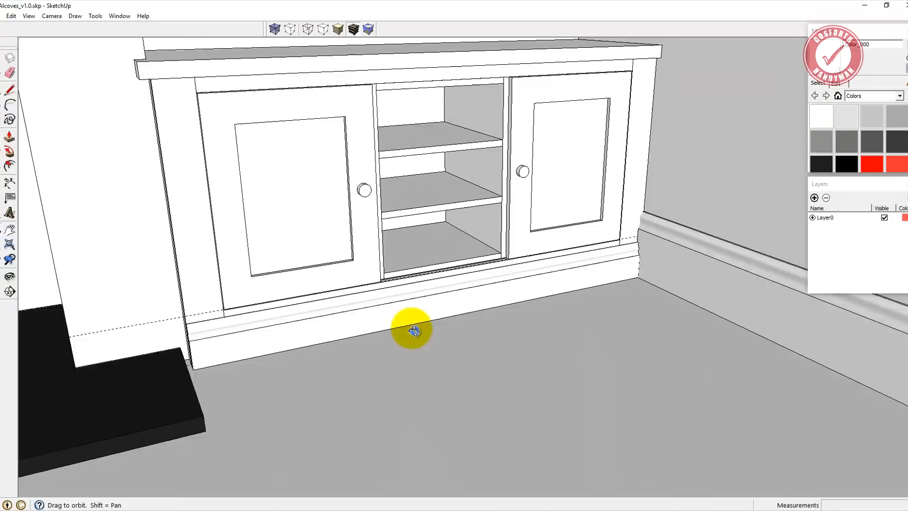
pyautogui.moveTo(412, 330); pyautogui.dragTo(333, 158)
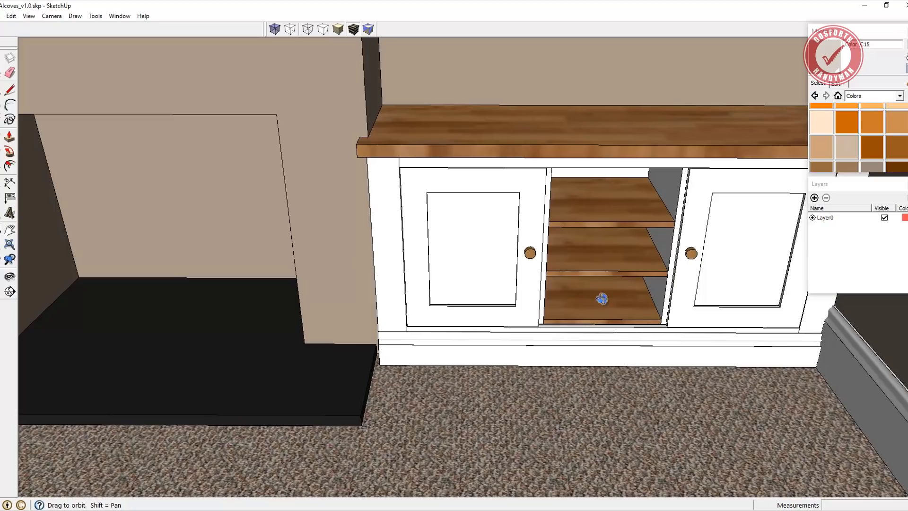
pyautogui.moveTo(495, 157)
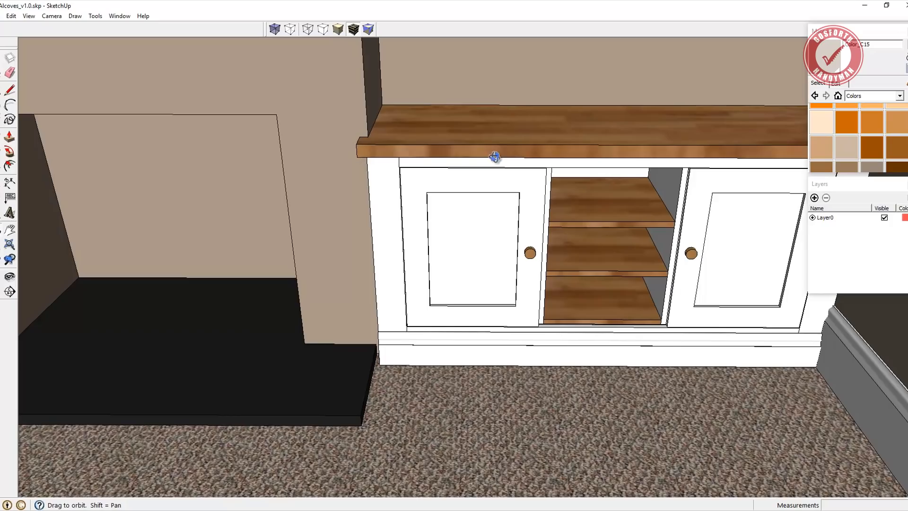
pyautogui.moveTo(400, 137)
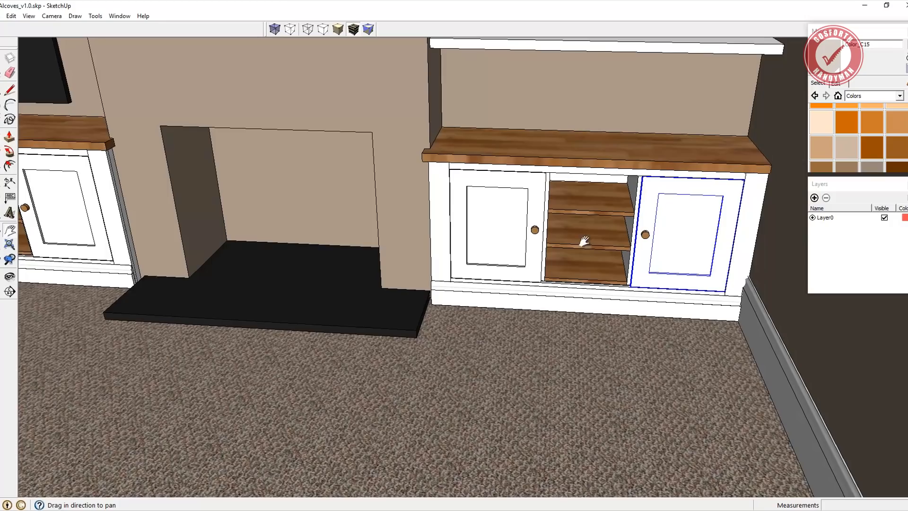
pyautogui.moveTo(217, 196)
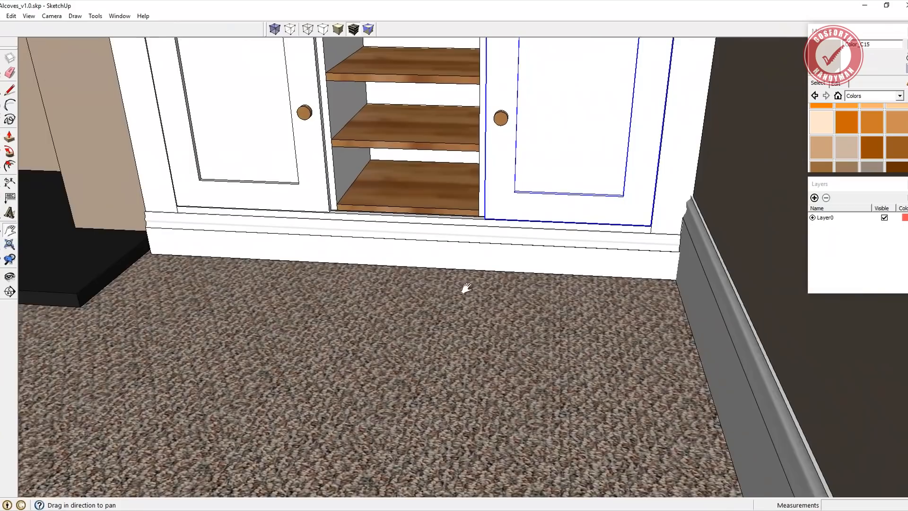
pyautogui.moveTo(467, 288); pyautogui.dragTo(600, 258)
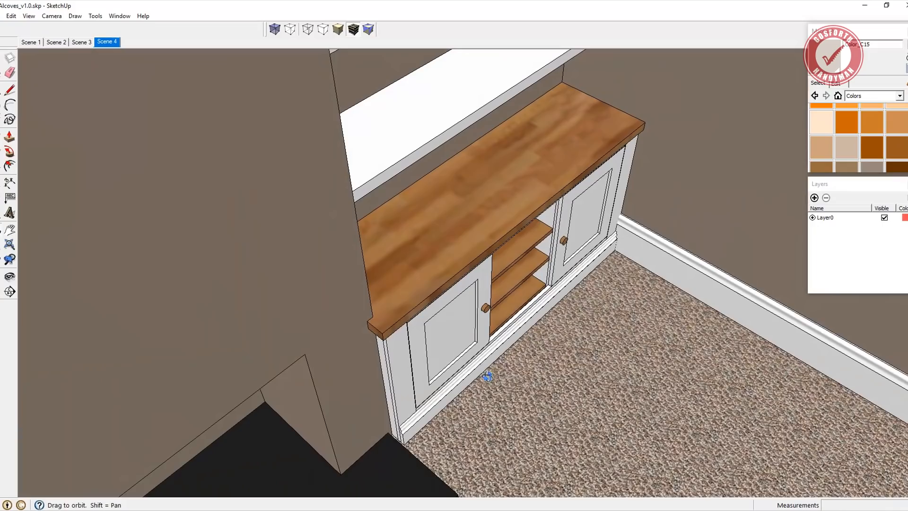
# Add the current close-up view as a new scene, then return to Scene 1.
pyautogui.click(157, 41)
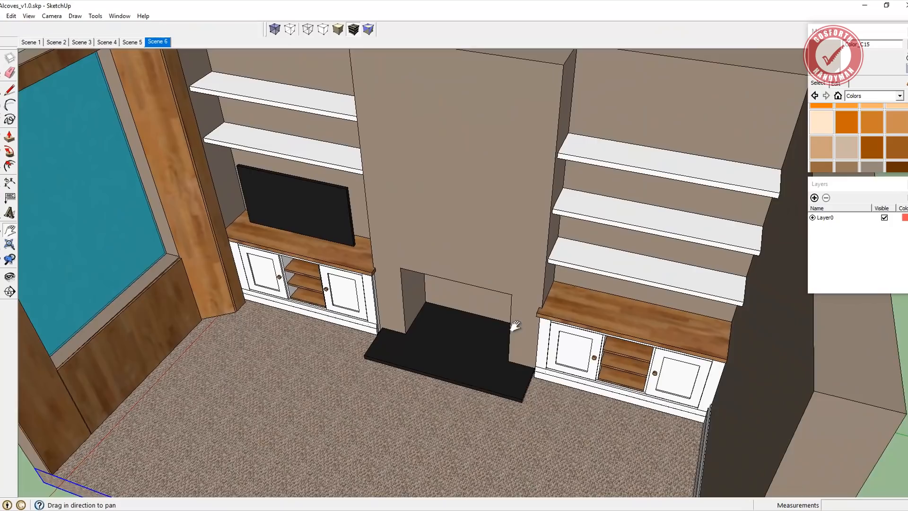
pyautogui.rightClick(157, 42)
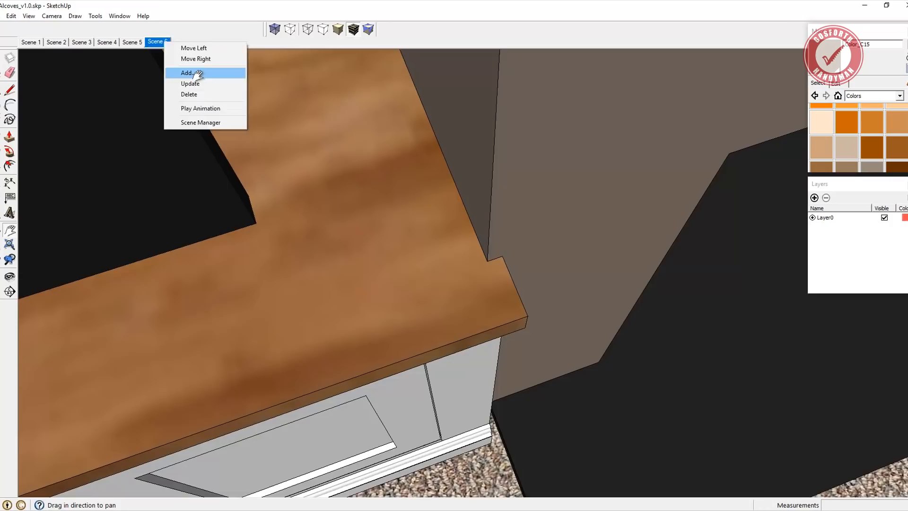
pyautogui.click(188, 72)
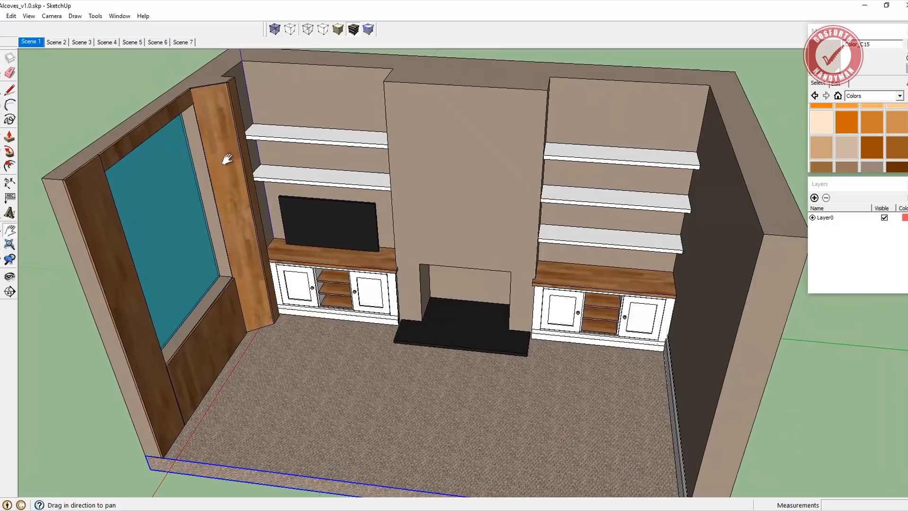
pyautogui.click(56, 42)
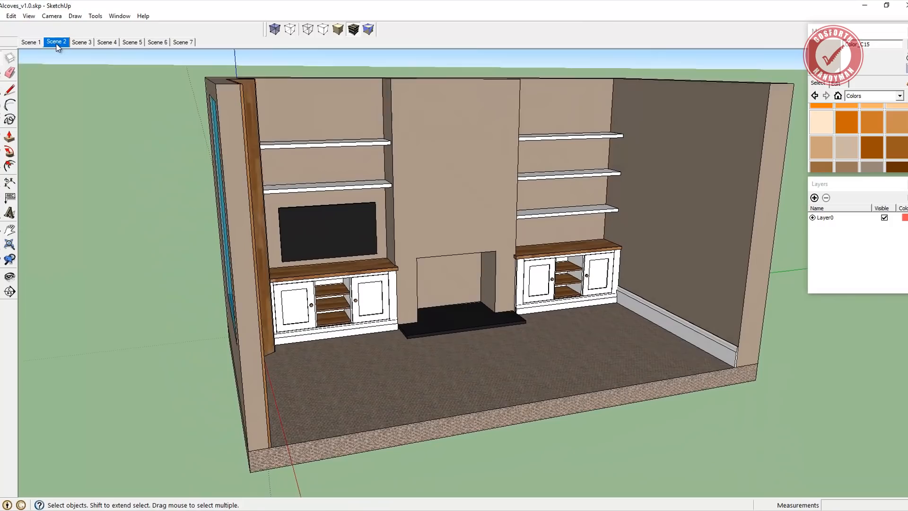
# Step through the saved scene tabs one by one, ending on Scene 7.
pyautogui.click(107, 42)
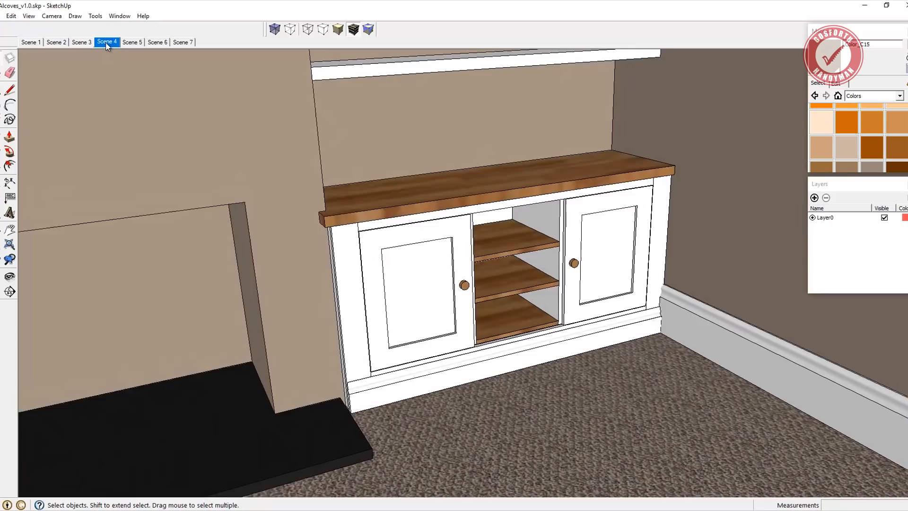
pyautogui.click(157, 42)
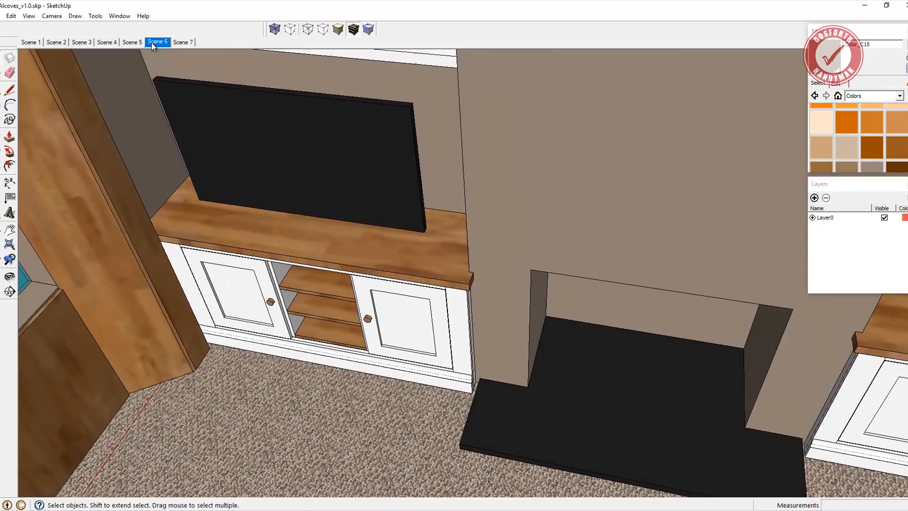
pyautogui.click(183, 41)
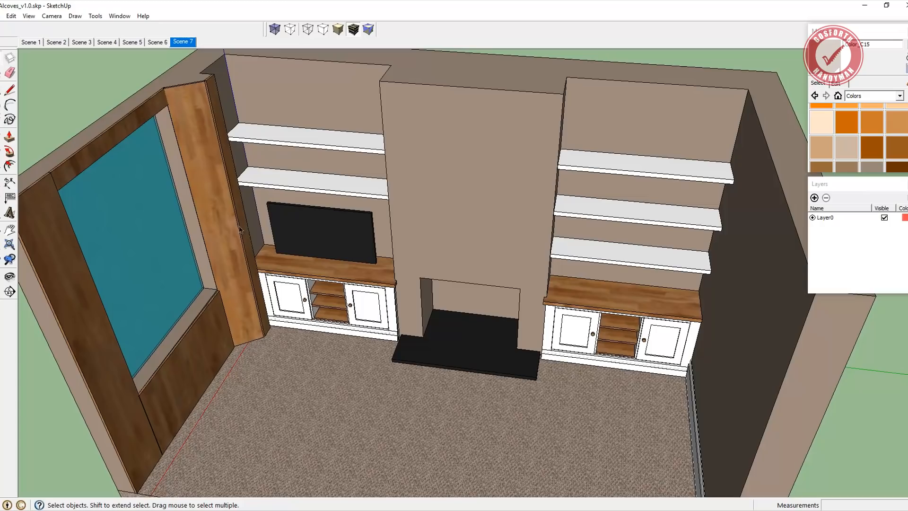
pyautogui.moveTo(356, 268)
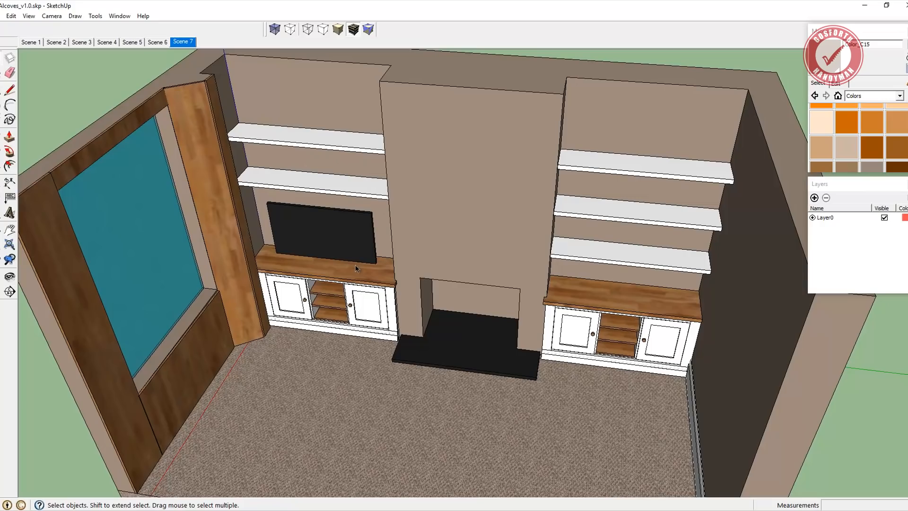